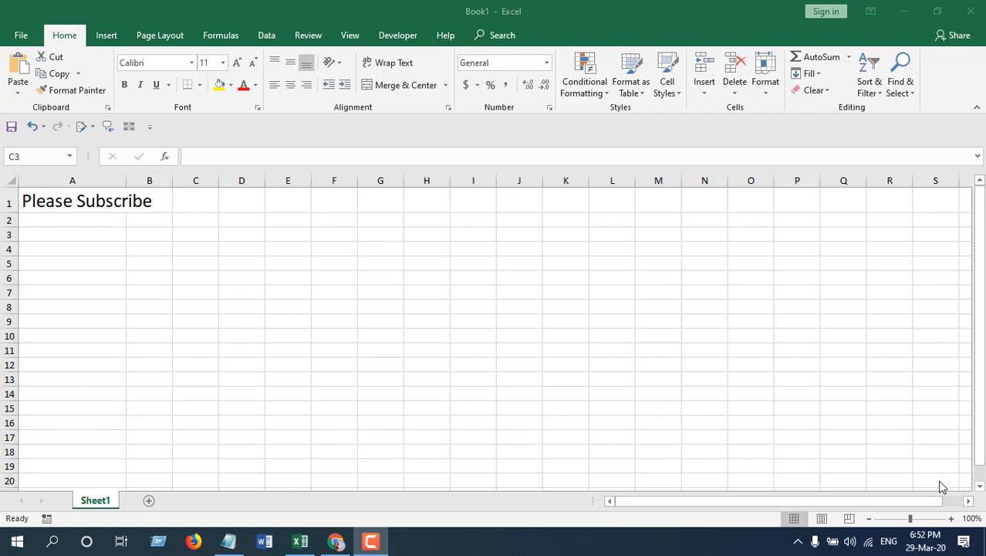
mouse_move(933, 486)
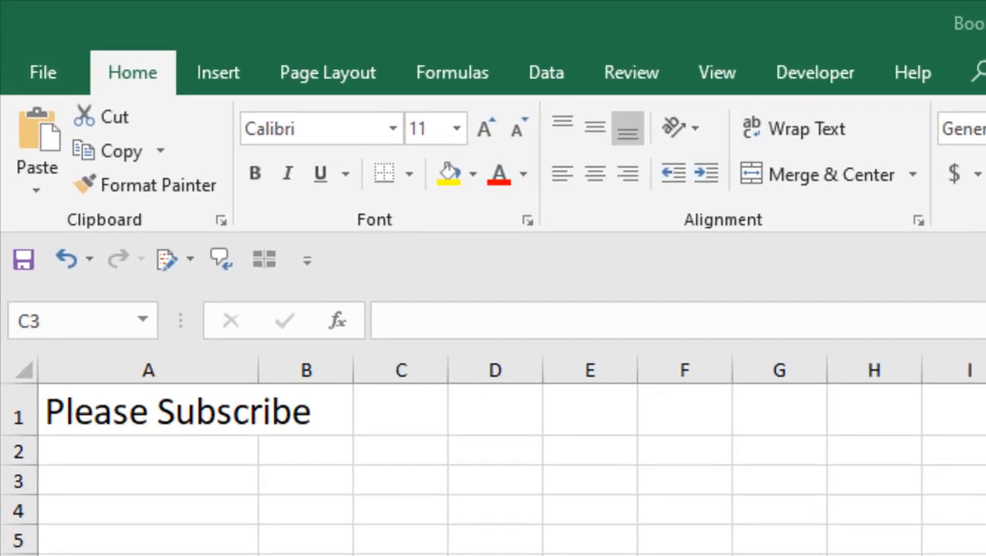
Select A1 'Please Subscribe' and add a new code module in the VBA editor via Developer.
left_click(148, 411)
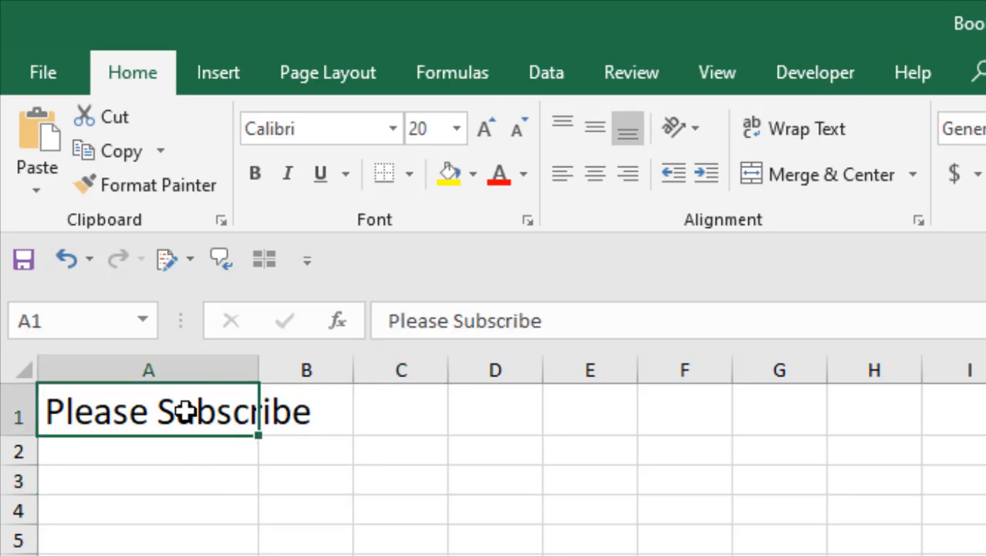
mouse_move(133, 411)
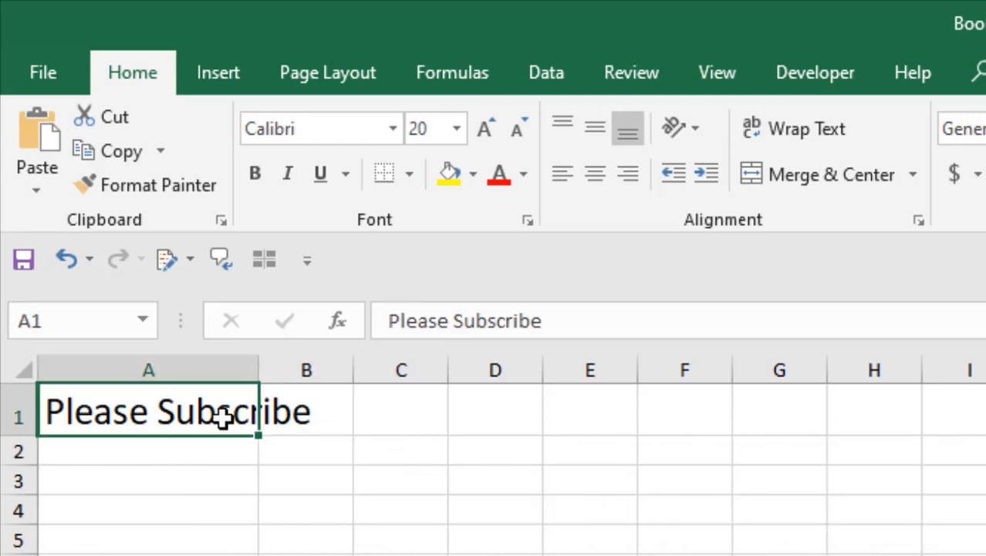
mouse_move(205, 412)
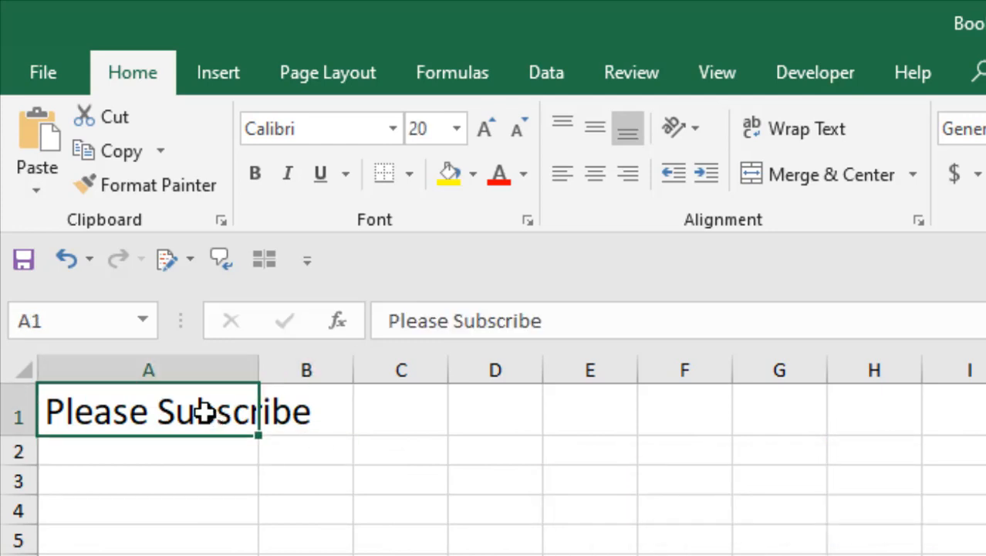
mouse_move(188, 463)
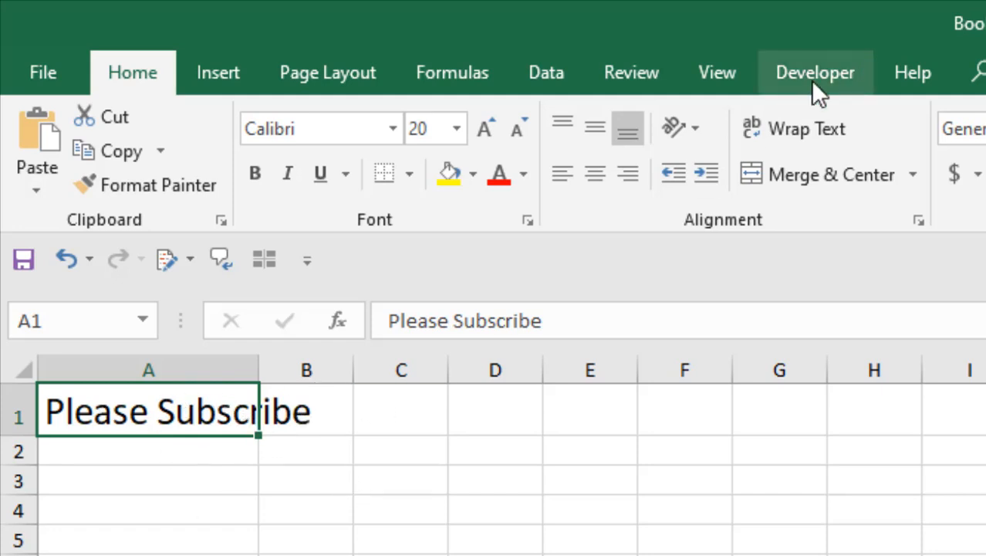
left_click(815, 73)
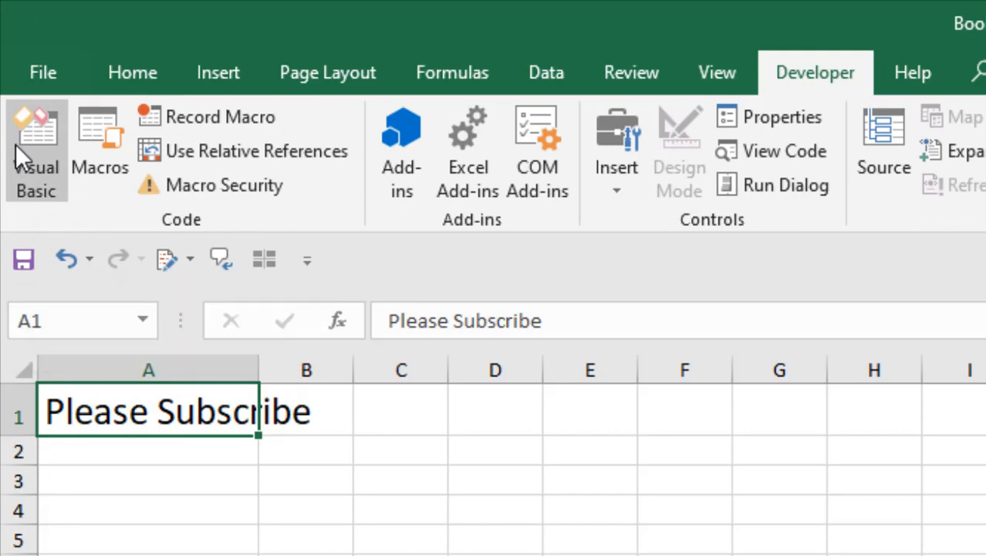
left_click(37, 136)
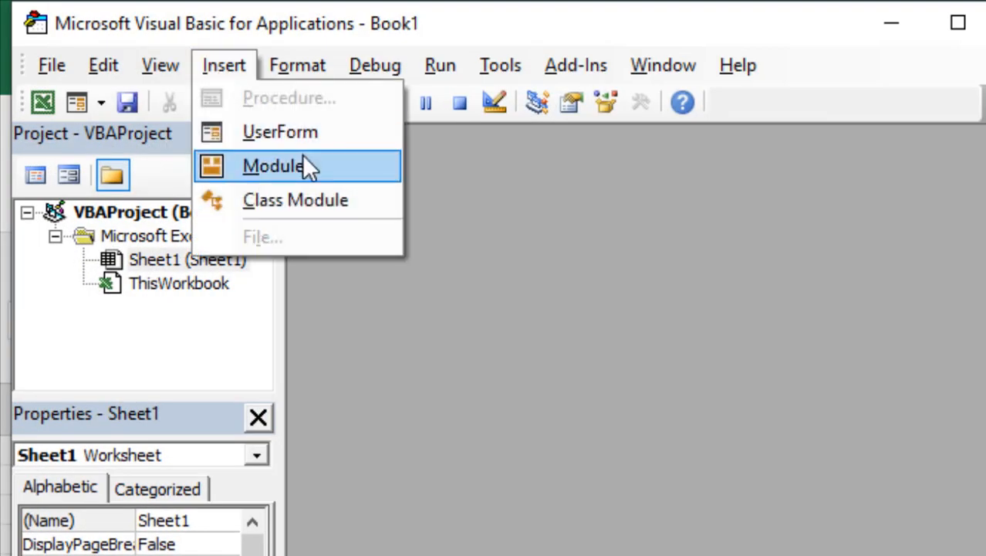
left_click(270, 163)
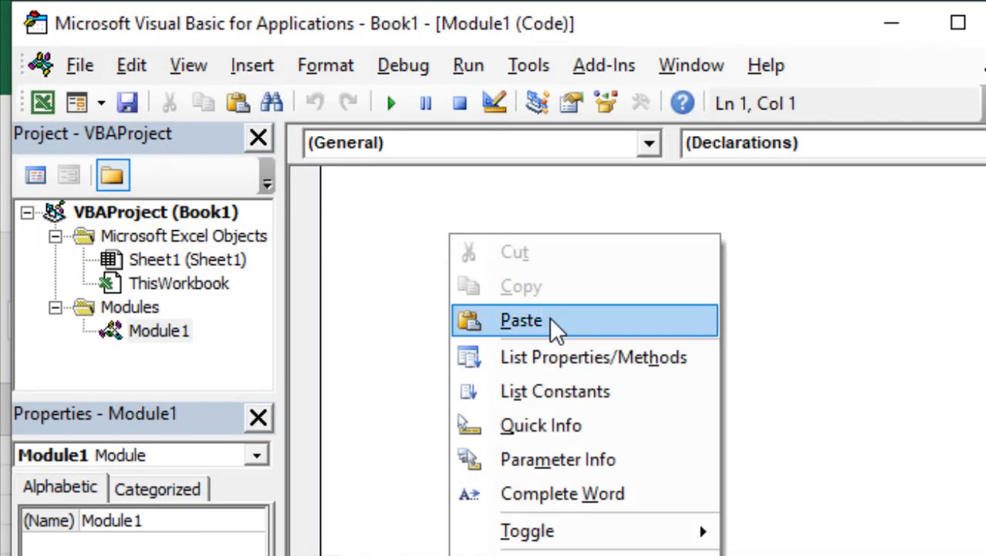
Paste the ShrinkText macro setting ShrinkToFit on A1 and run it.
left_click(522, 321)
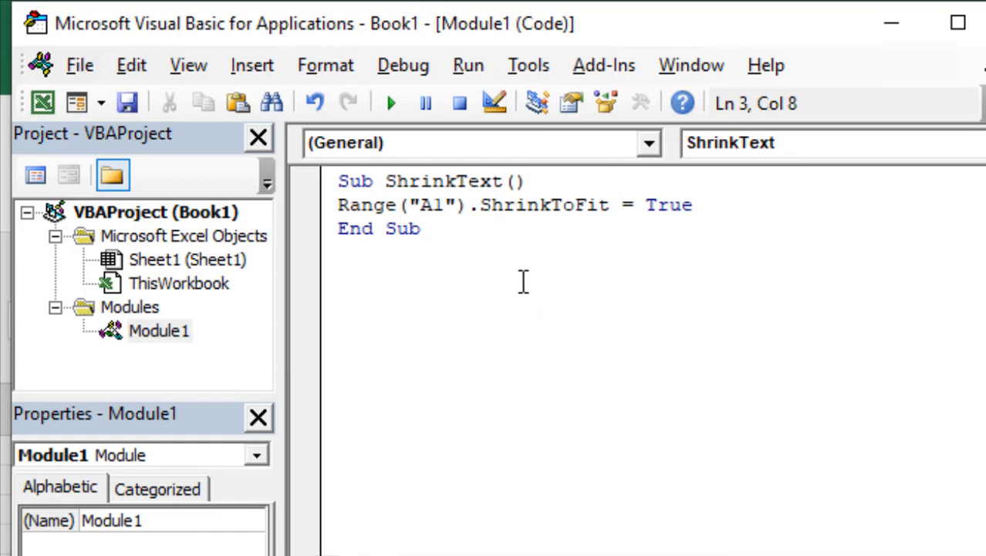
left_click(436, 204)
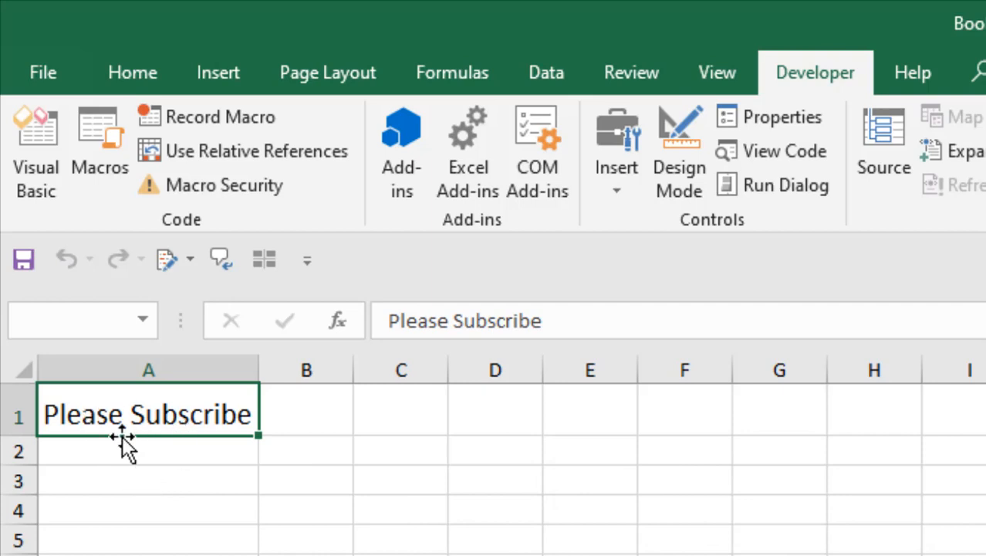
mouse_move(162, 445)
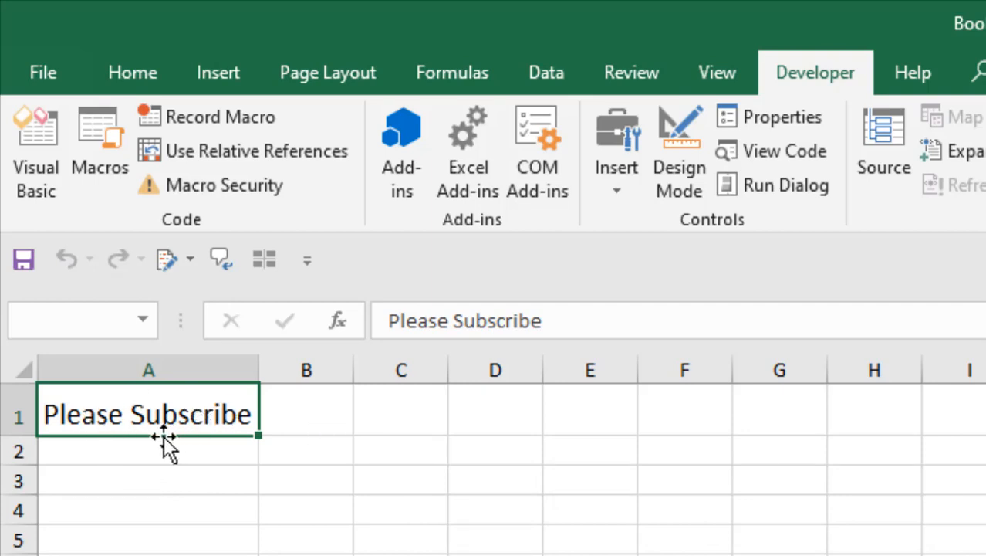
Return to the Home ribbon where 'Please Subscribe' now fits inside cell A1.
left_click(131, 72)
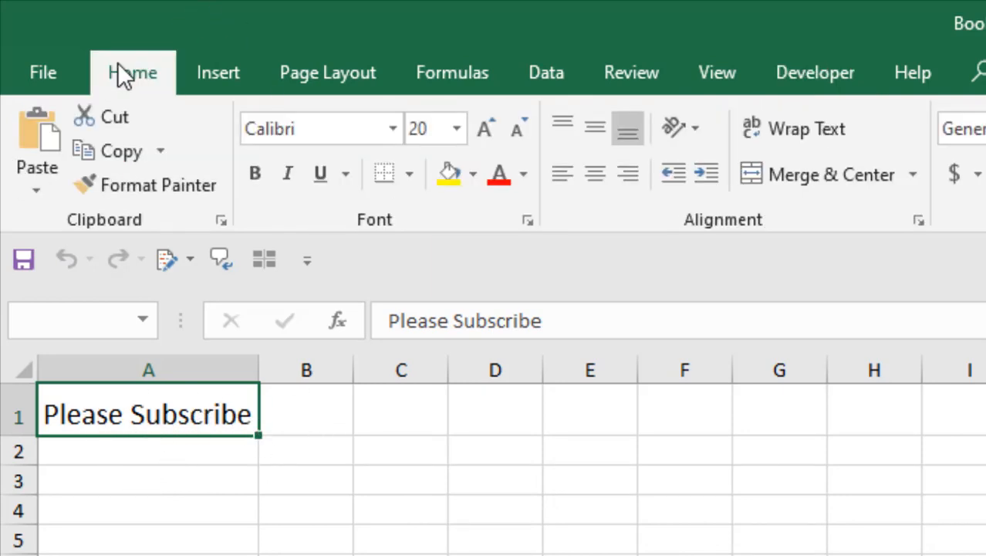
mouse_move(423, 130)
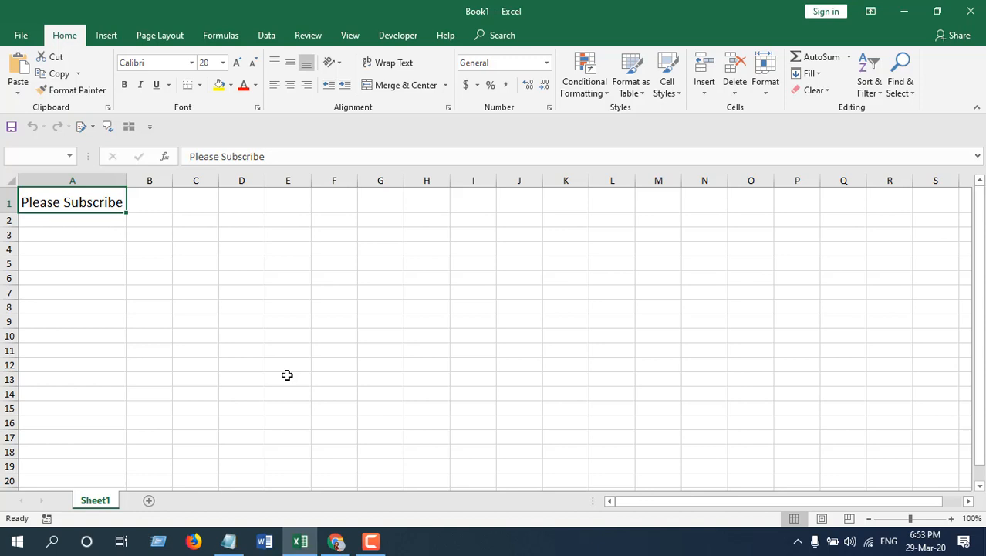
mouse_move(363, 392)
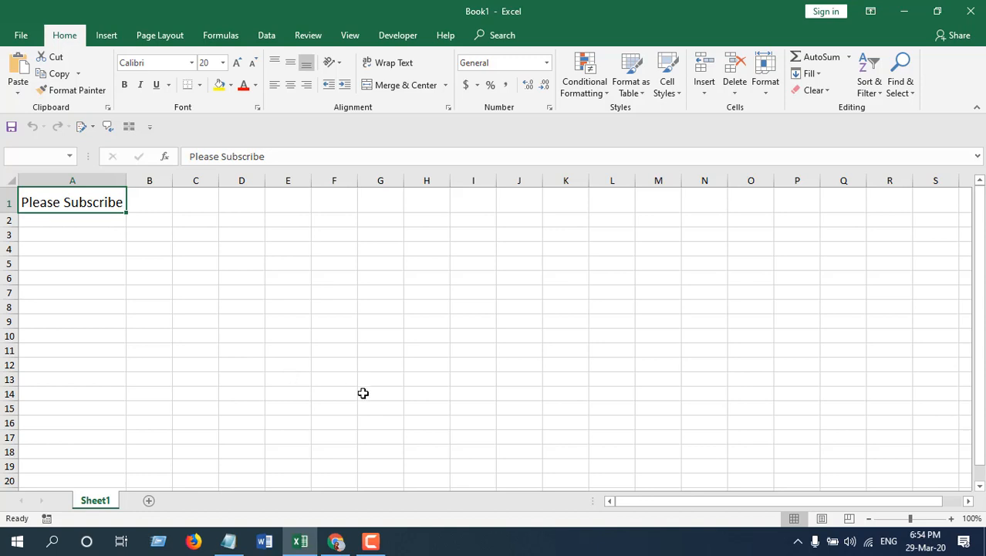